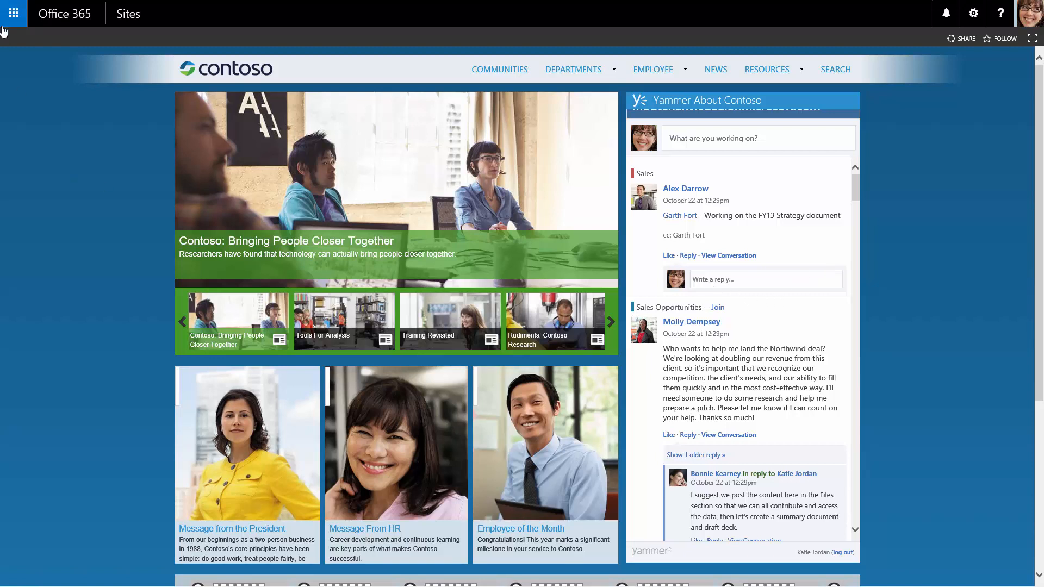
# Show the Office 365 app launcher over the Contoso intranet home page.
pyautogui.click(13, 13)
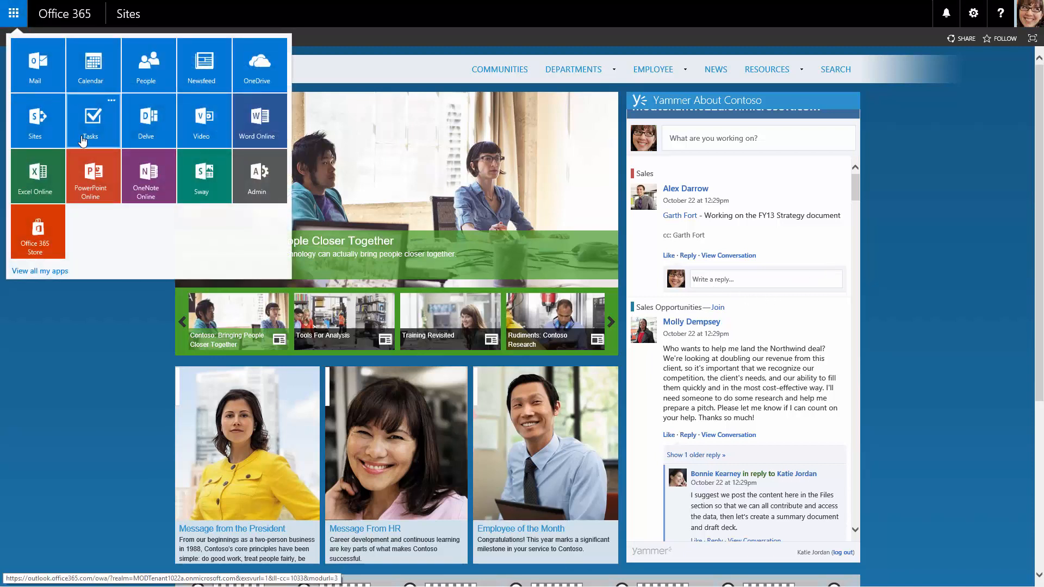
pyautogui.moveTo(145, 119)
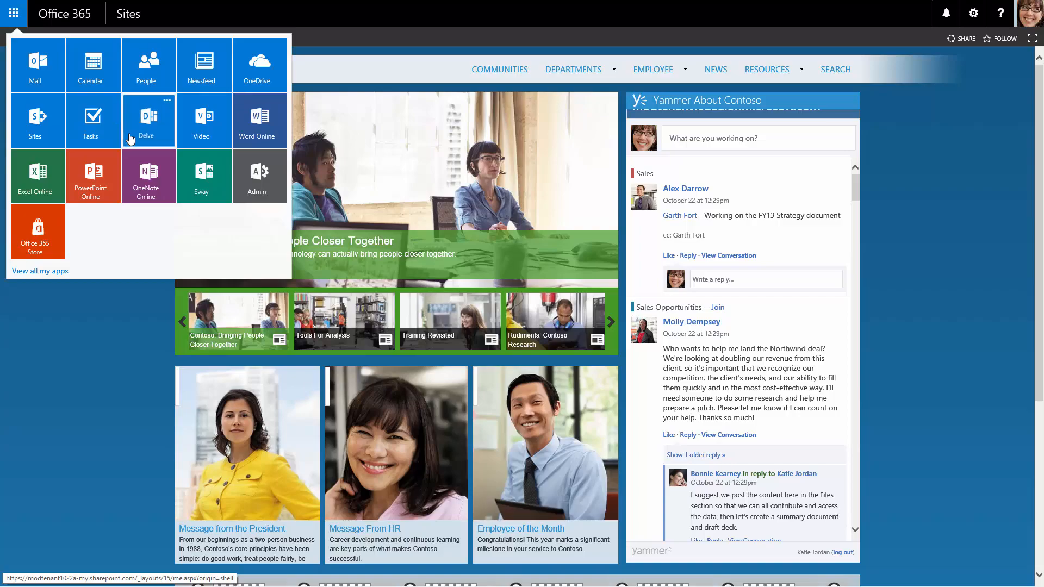
# Open Delve, browse Popular documents, and favorite the Contoso Q1 Financials card.
pyautogui.click(145, 121)
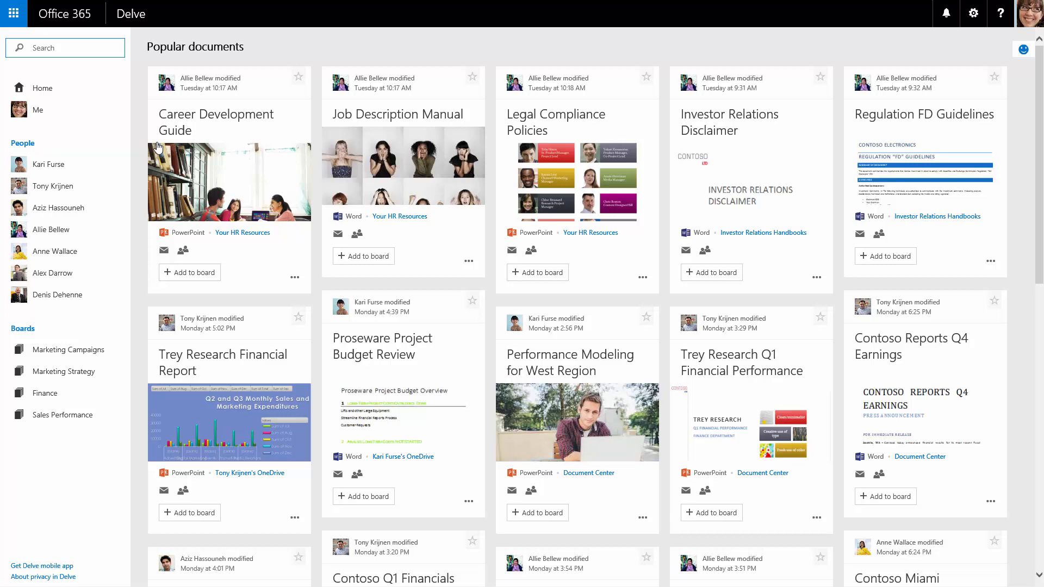
pyautogui.scroll(-3)
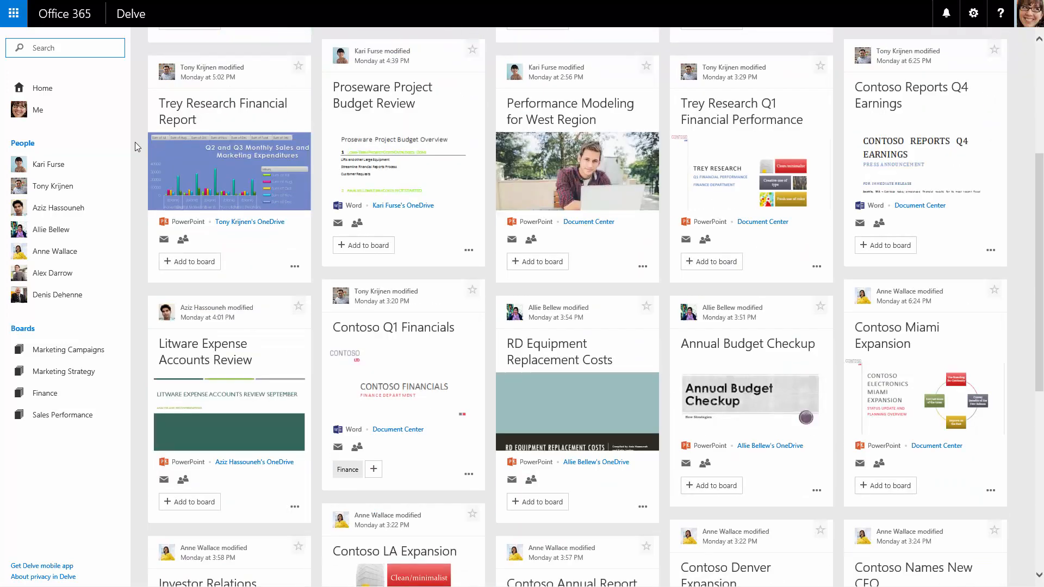
pyautogui.scroll(-3)
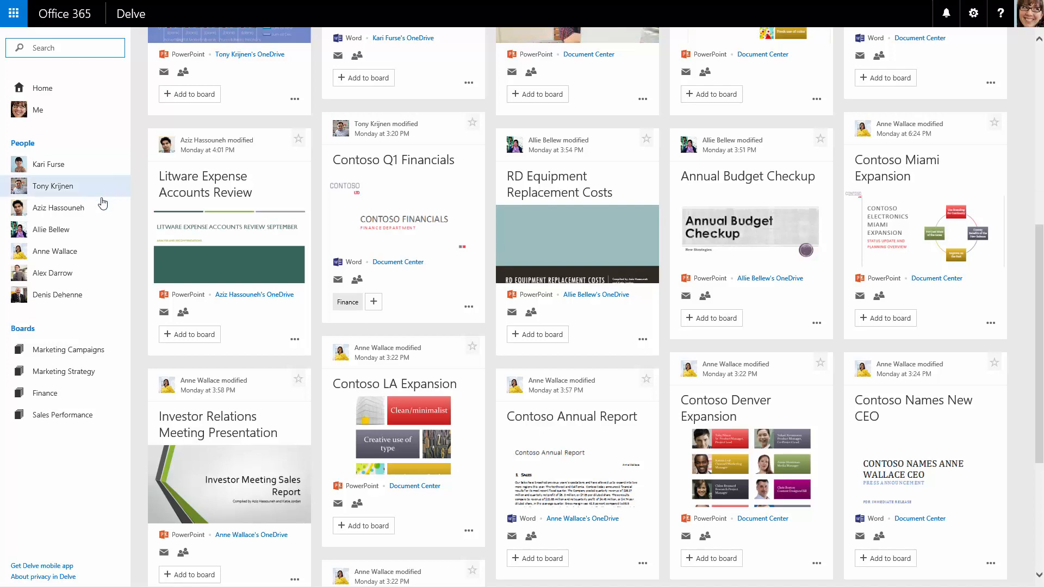
pyautogui.moveTo(48, 229)
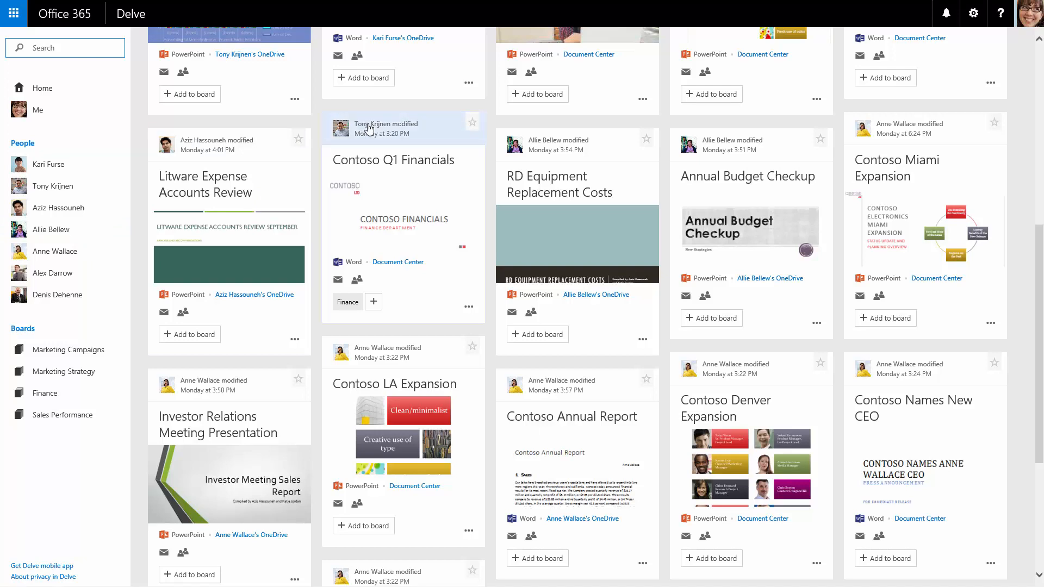
pyautogui.moveTo(351, 263)
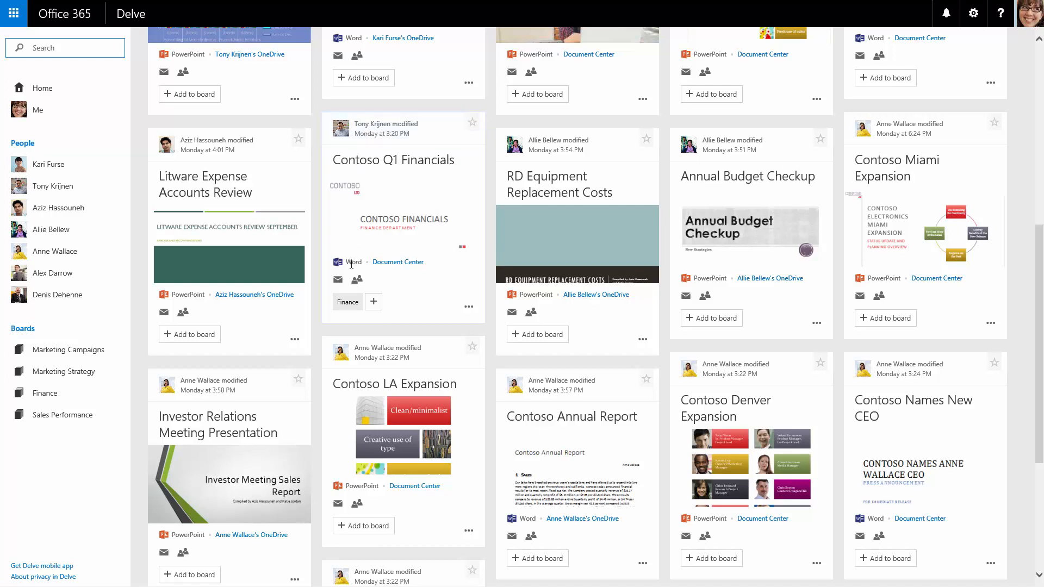
pyautogui.moveTo(390, 271)
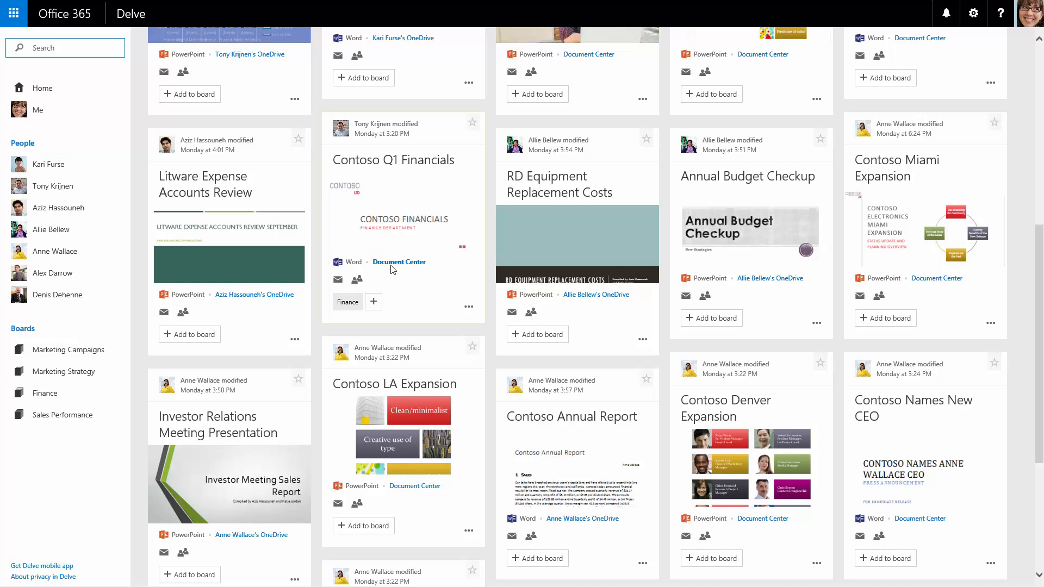
pyautogui.moveTo(358, 280)
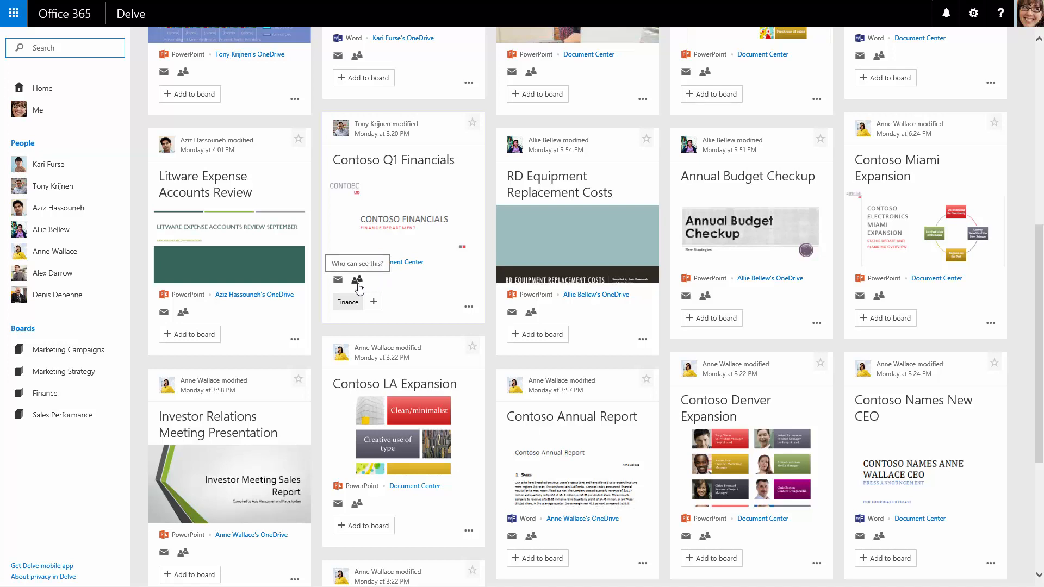
pyautogui.moveTo(424, 172)
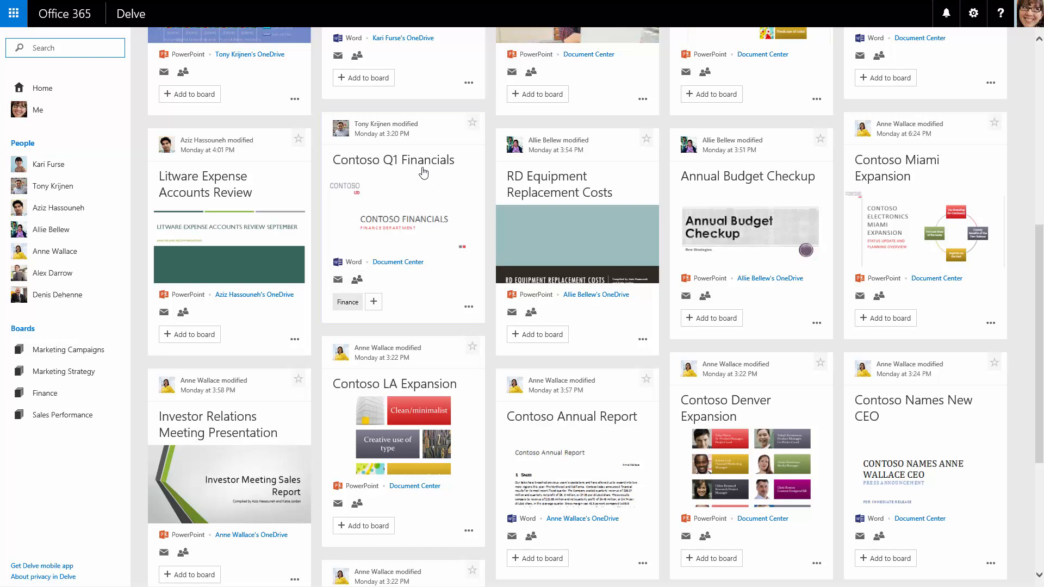
pyautogui.click(393, 160)
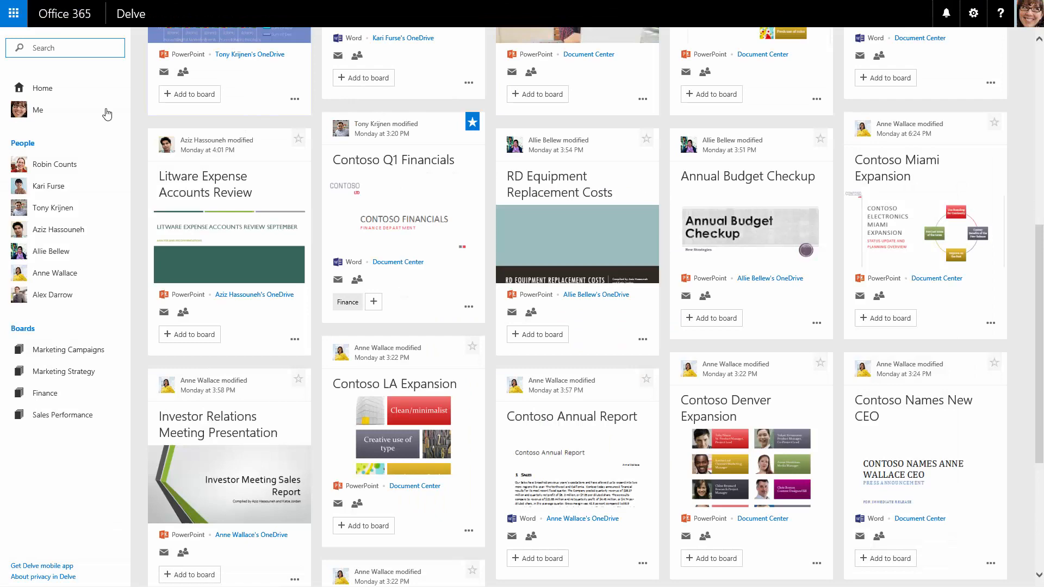
pyautogui.click(38, 110)
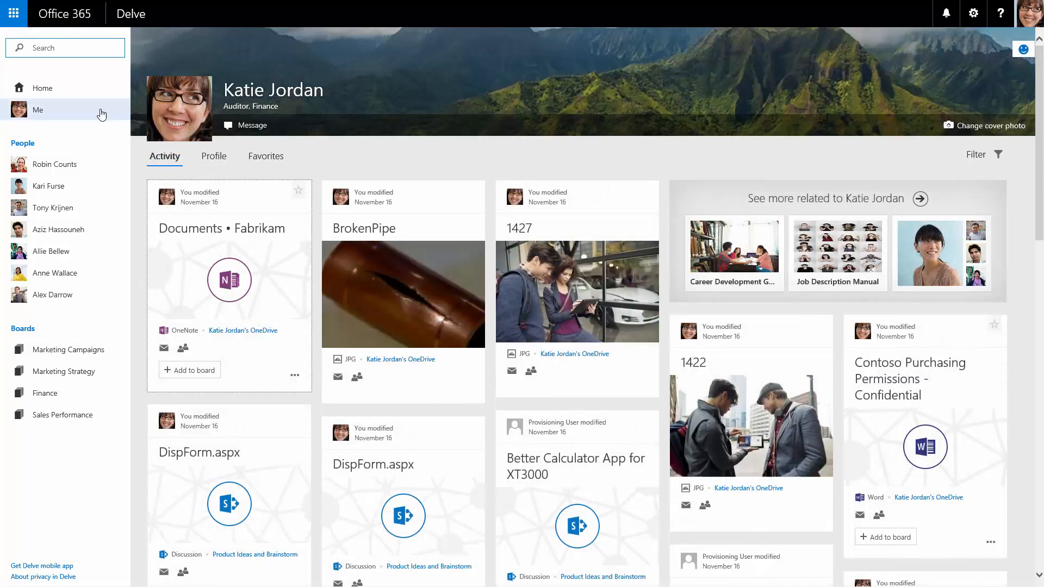
pyautogui.moveTo(302, 208)
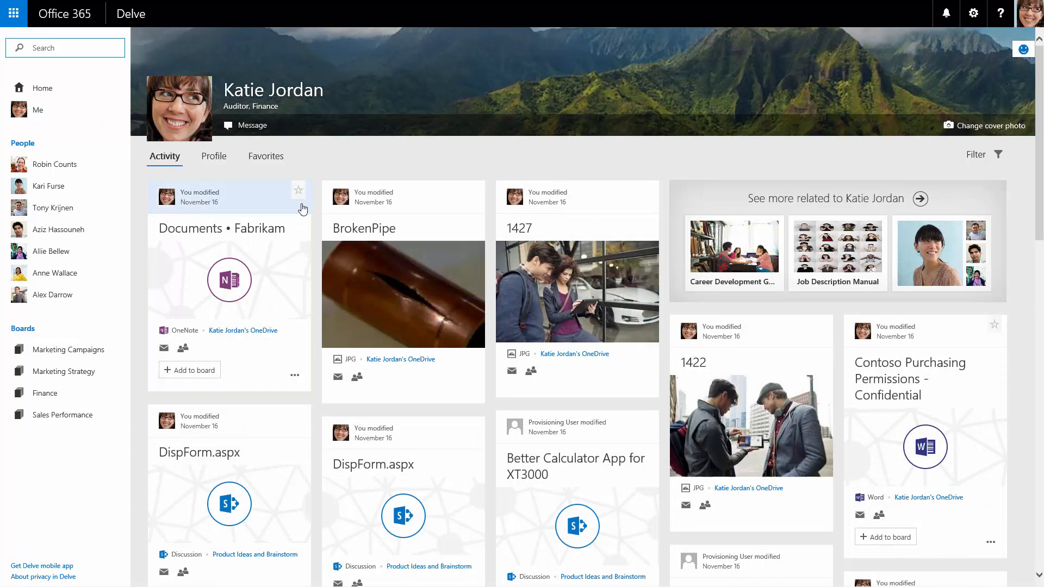
pyautogui.click(299, 190)
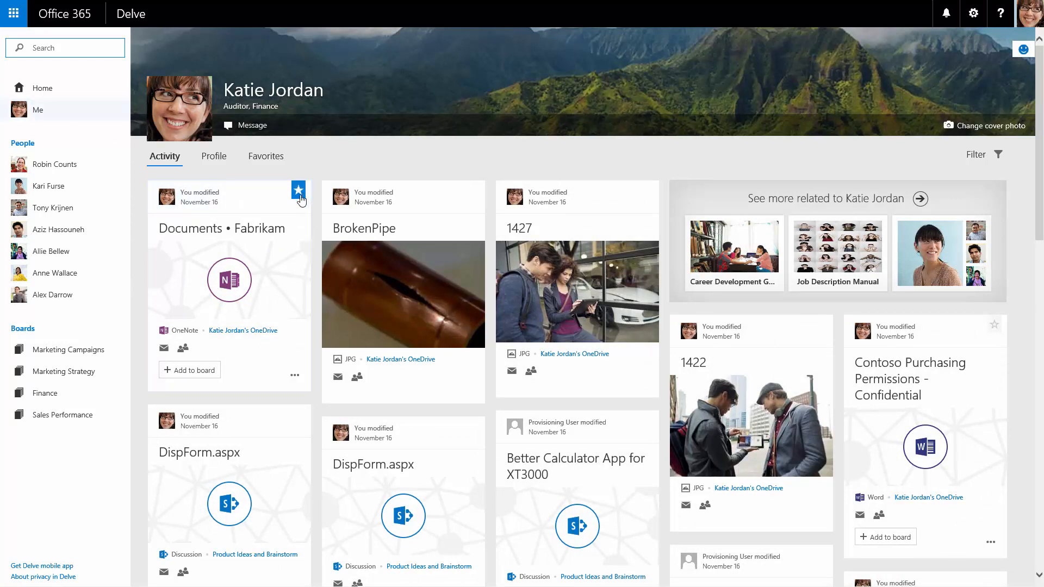
pyautogui.click(264, 156)
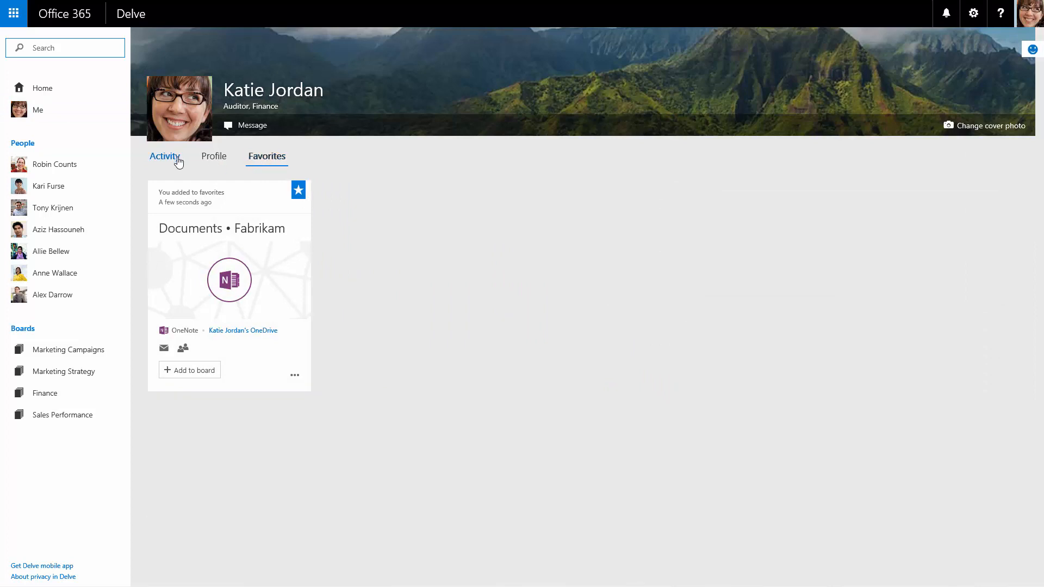
pyautogui.click(165, 156)
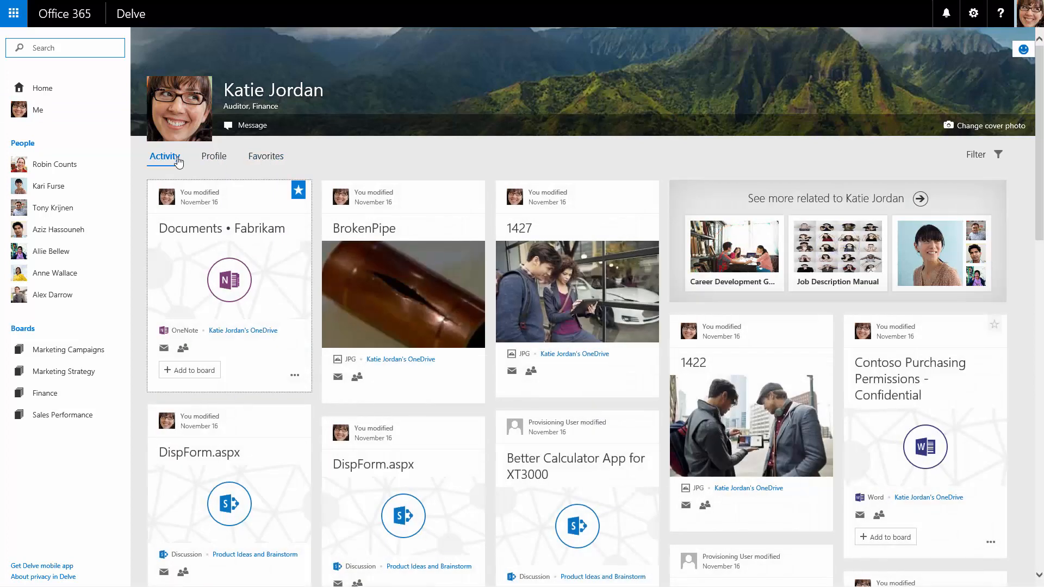
pyautogui.click(998, 153)
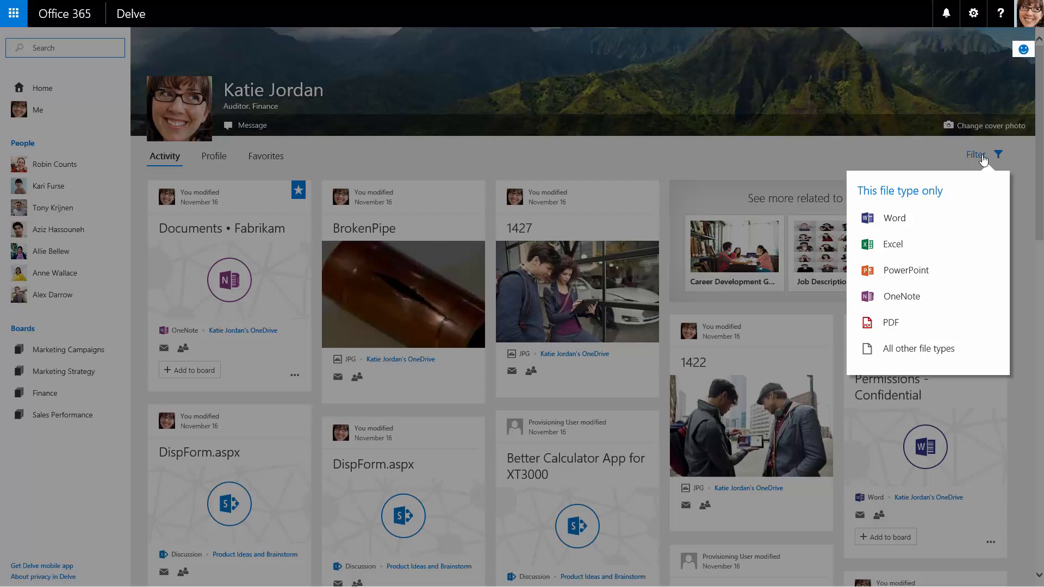
pyautogui.click(892, 243)
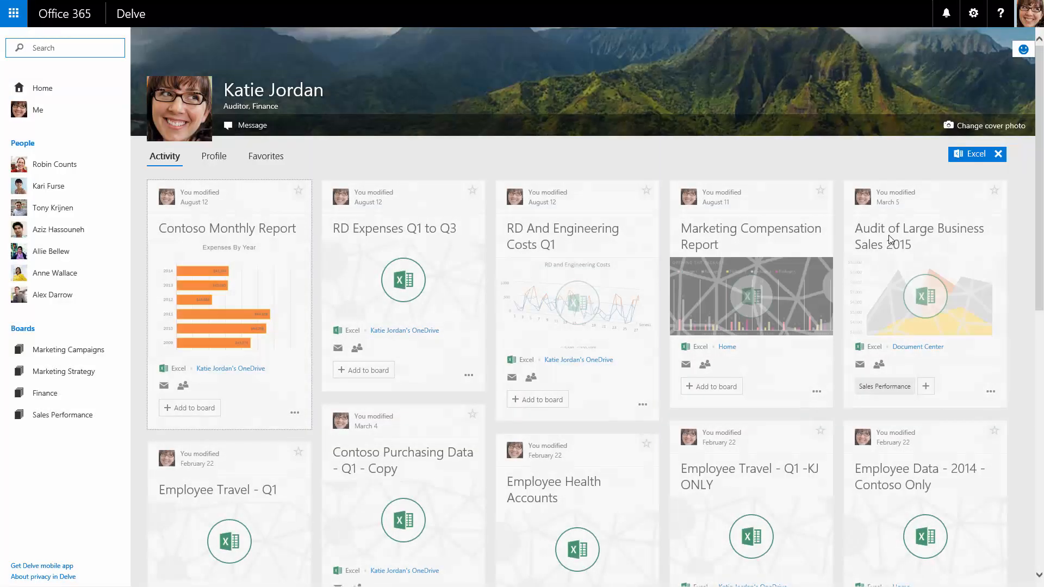
pyautogui.scroll(-3)
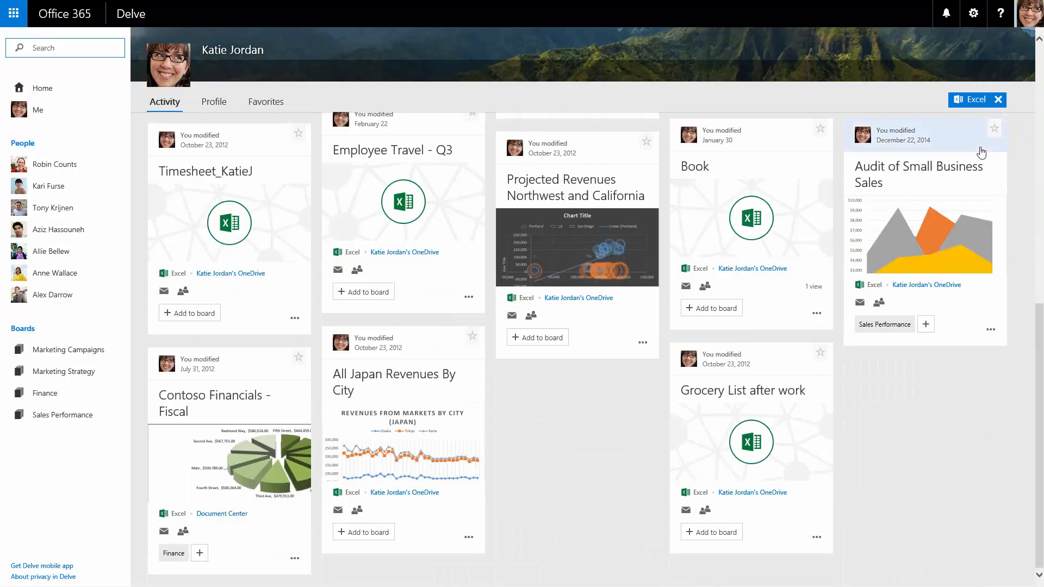
pyautogui.click(992, 99)
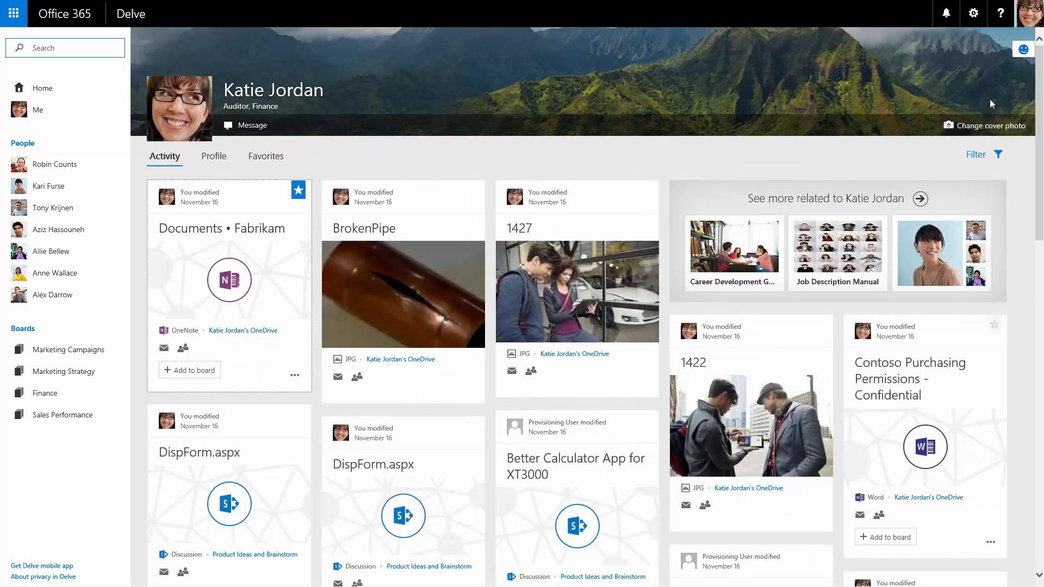
pyautogui.moveTo(990, 101)
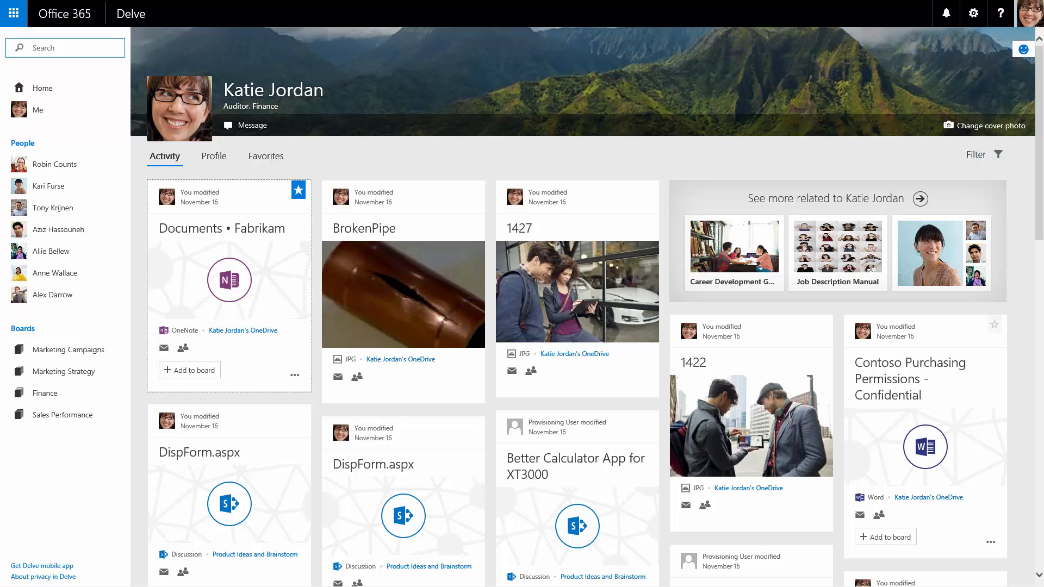
# Remove the Documents • Fabrikam card from favorites.
pyautogui.click(298, 191)
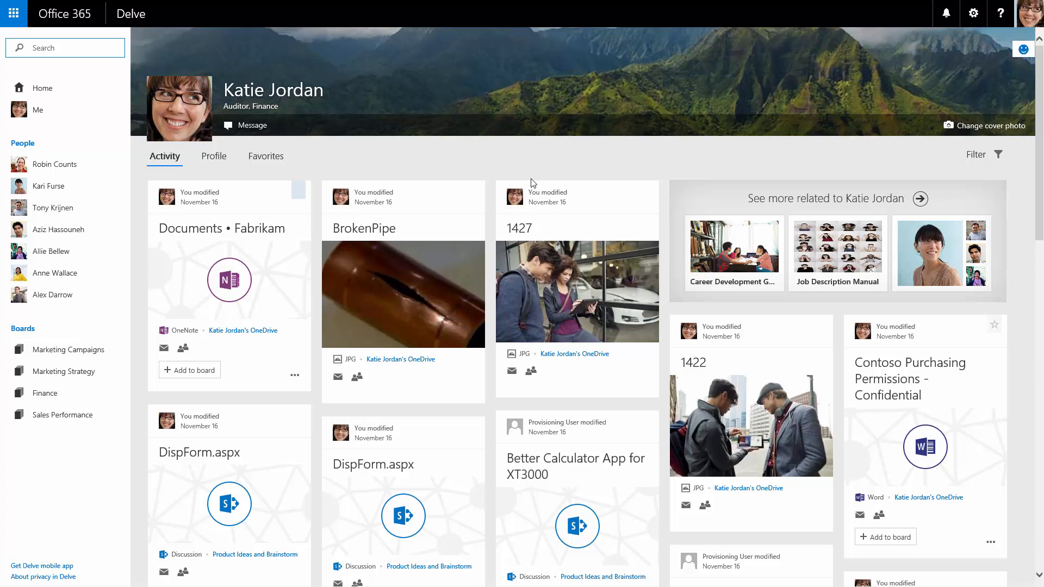
pyautogui.click(53, 165)
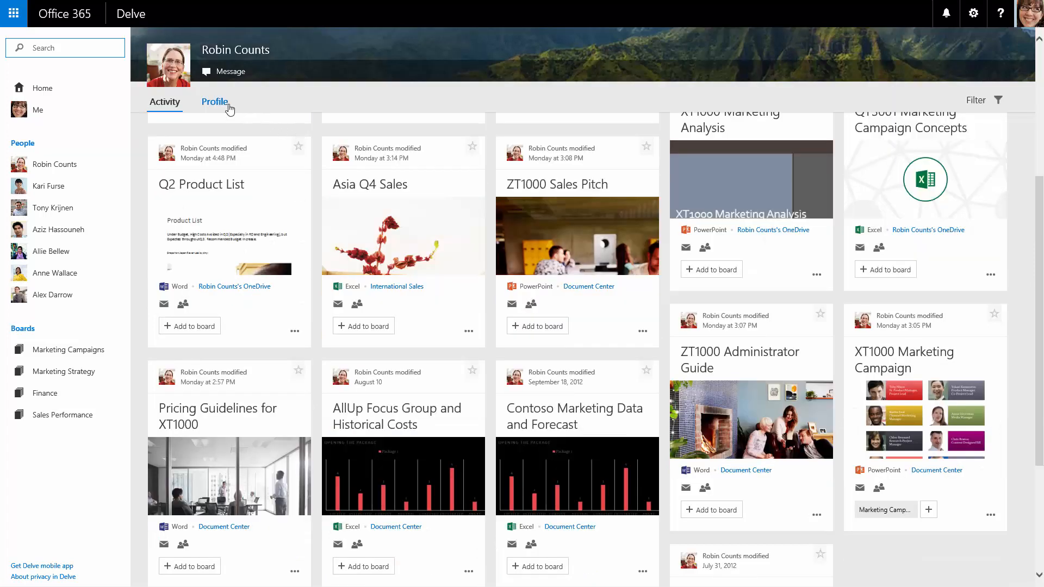
pyautogui.click(214, 101)
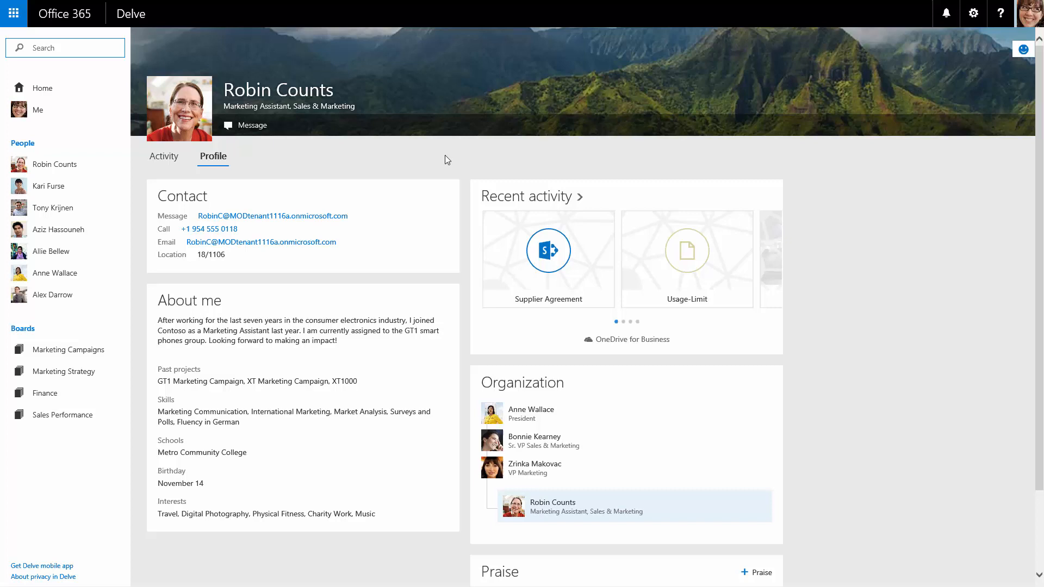
pyautogui.scroll(-3)
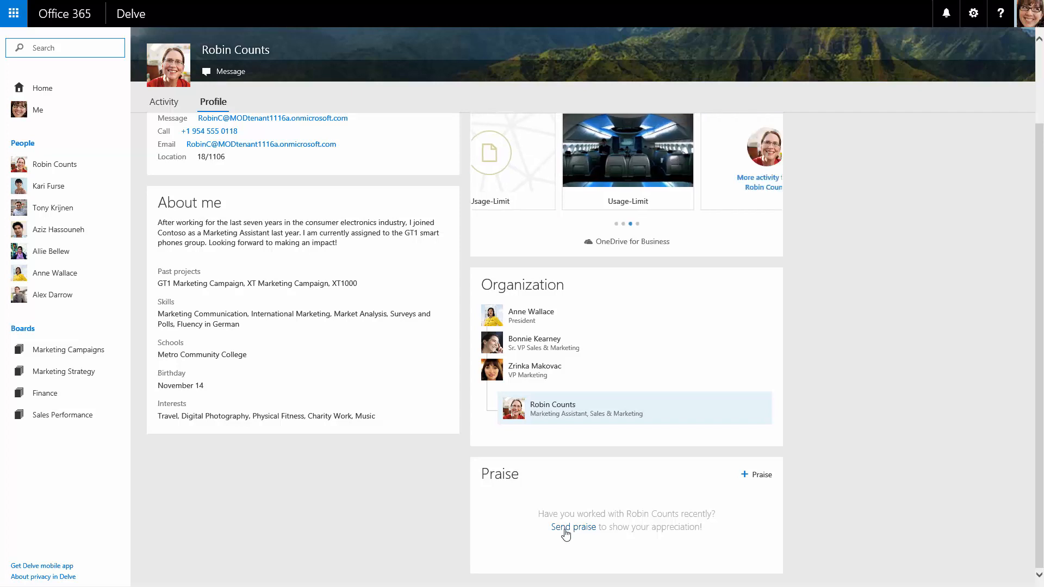
pyautogui.click(573, 527)
pyautogui.write('Great jo')
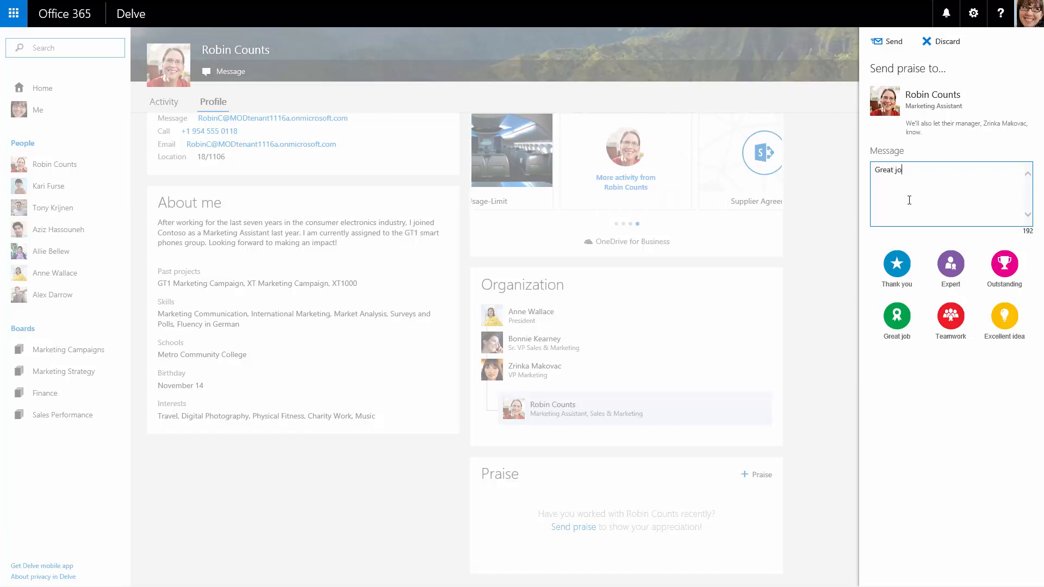
# Send Robin Counts a Thank you praise reading 'Great job, Thanks!'.
pyautogui.write('b, Thanks!')
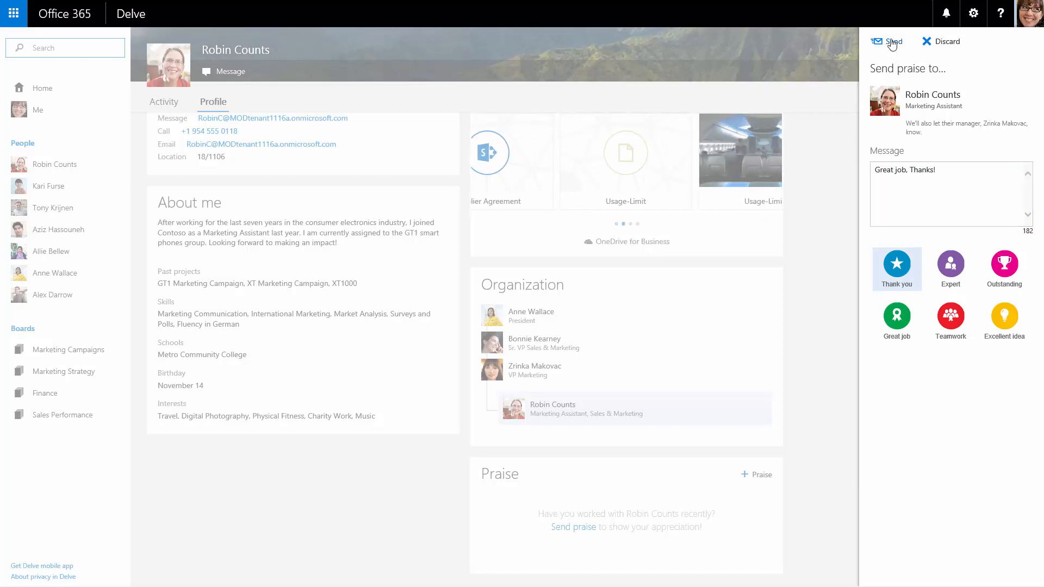
pyautogui.click(894, 41)
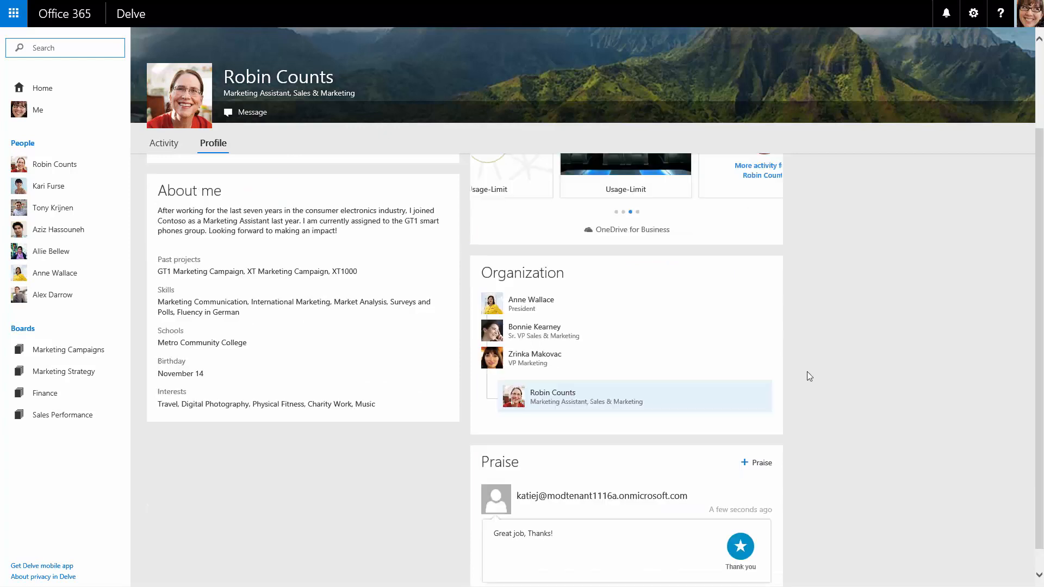
pyautogui.scroll(3)
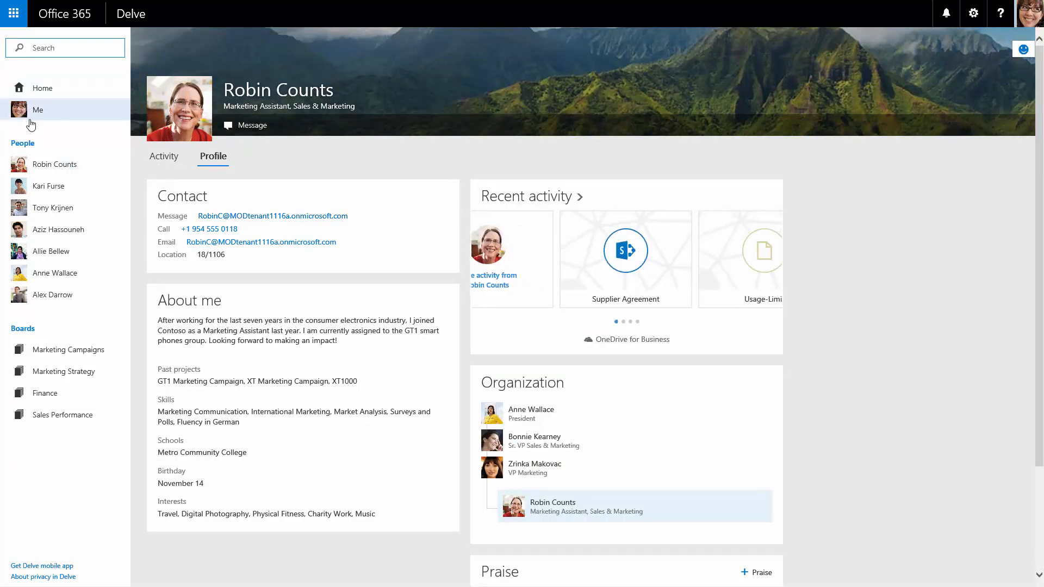
# Open Katie Jordan's own profile details from the Me page.
pyautogui.click(38, 110)
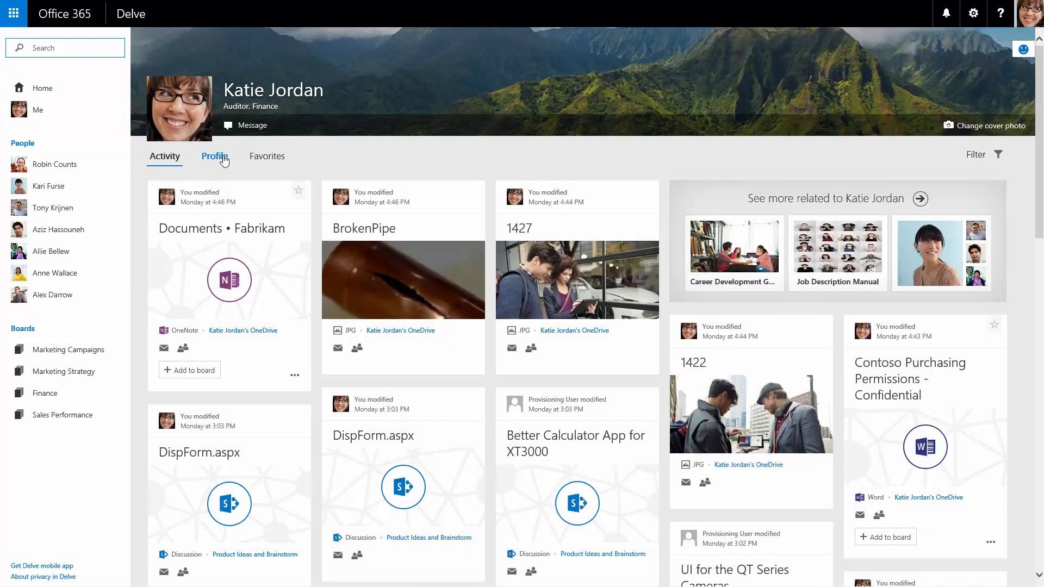
pyautogui.click(213, 156)
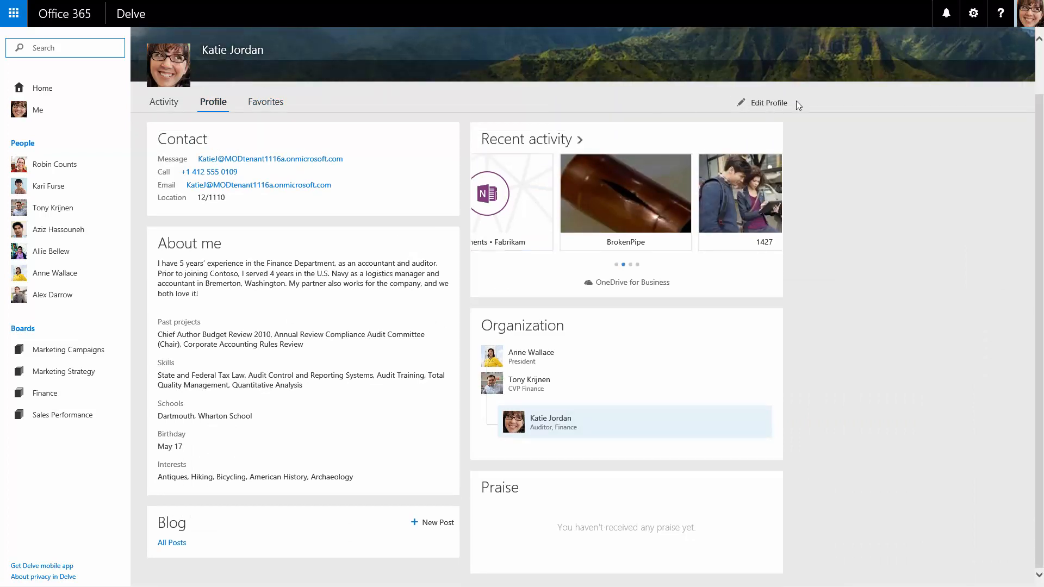
pyautogui.moveTo(780, 110)
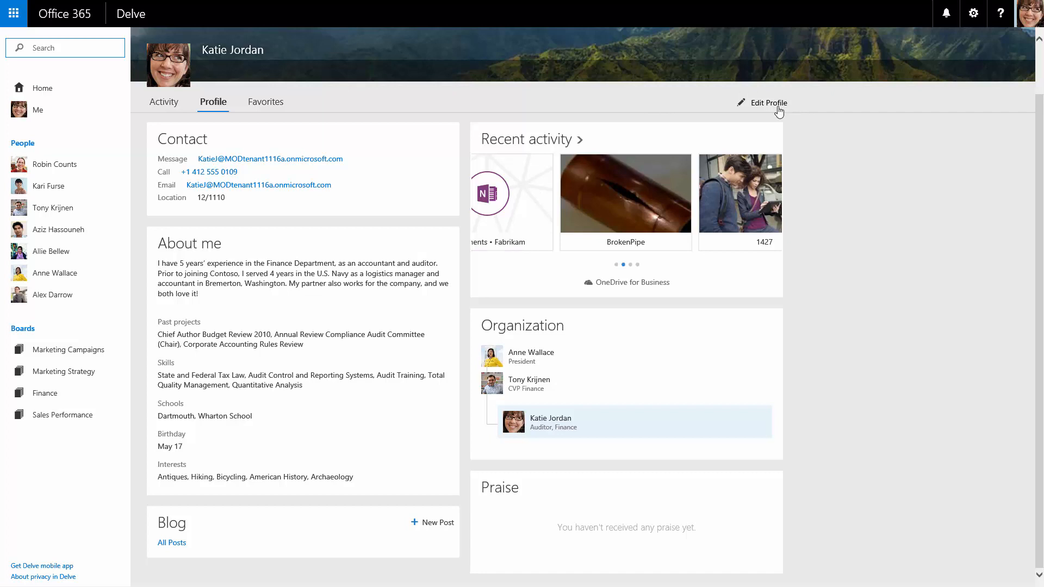